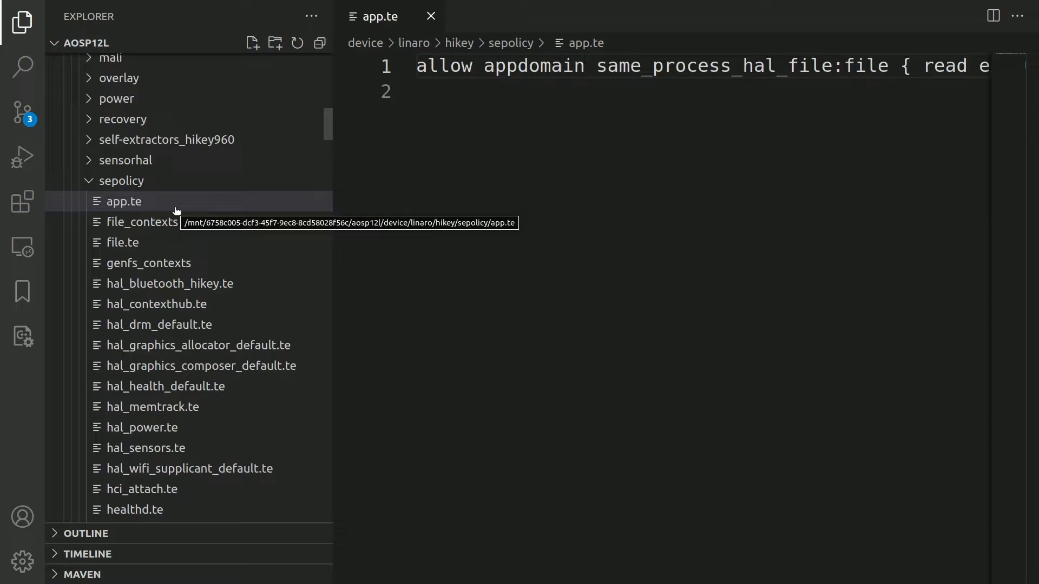
mouse_move(142, 210)
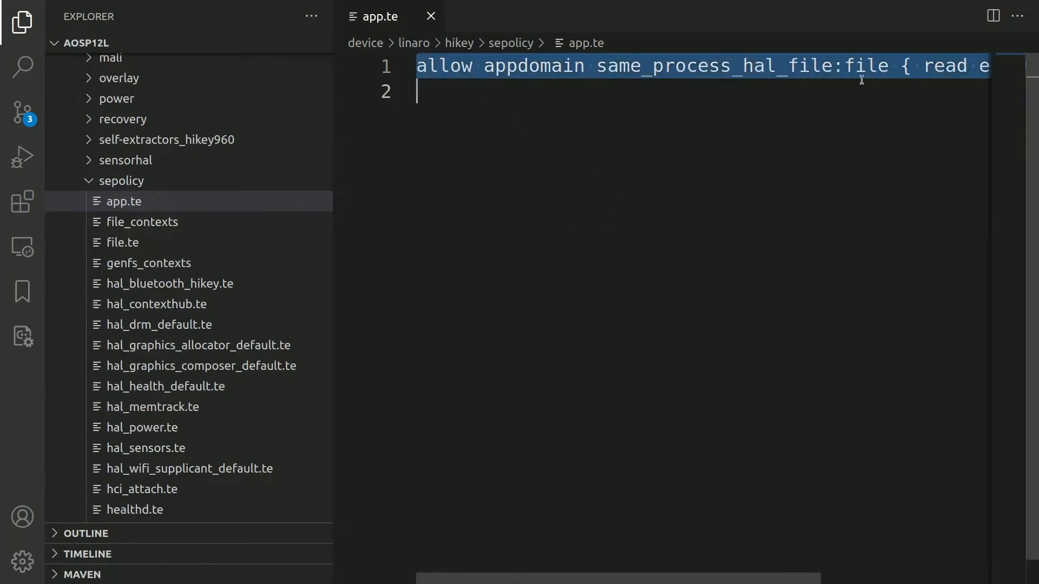
- Select the word appdomain in app.te's rule line and scroll right along it
click(705, 65)
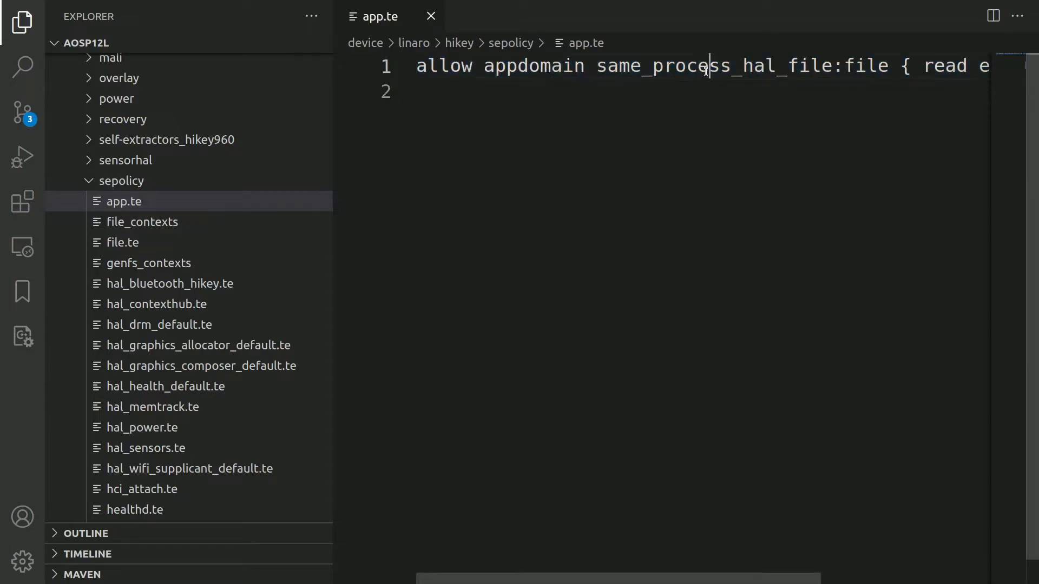
double_click(866, 66)
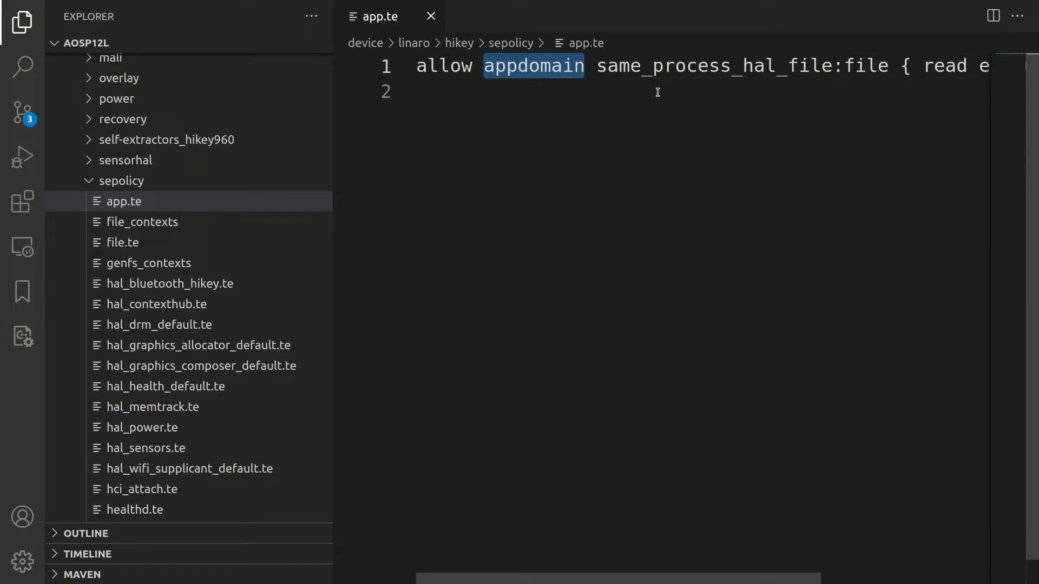
scroll(right, 3)
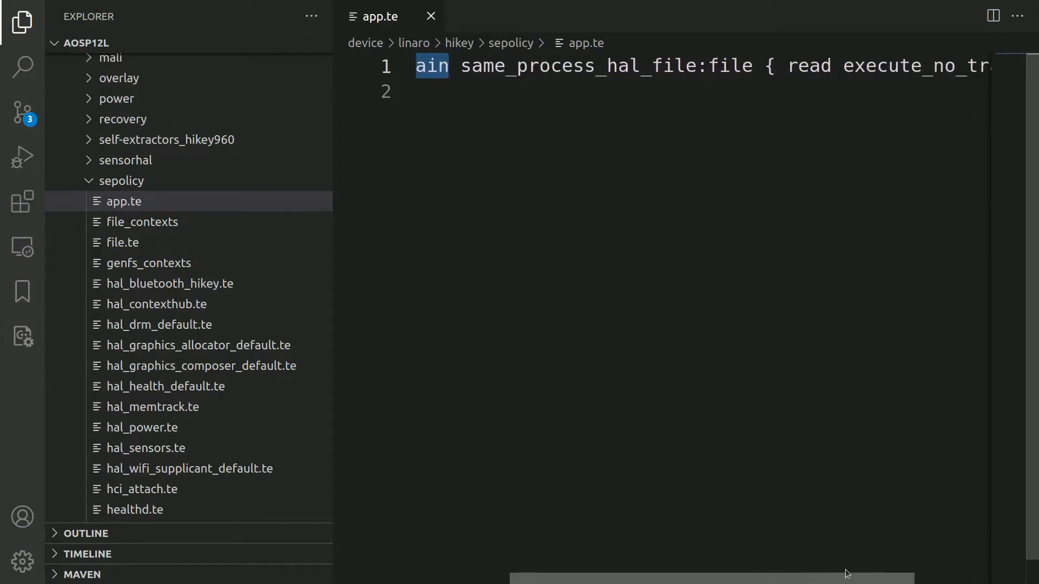
scroll(right, 3)
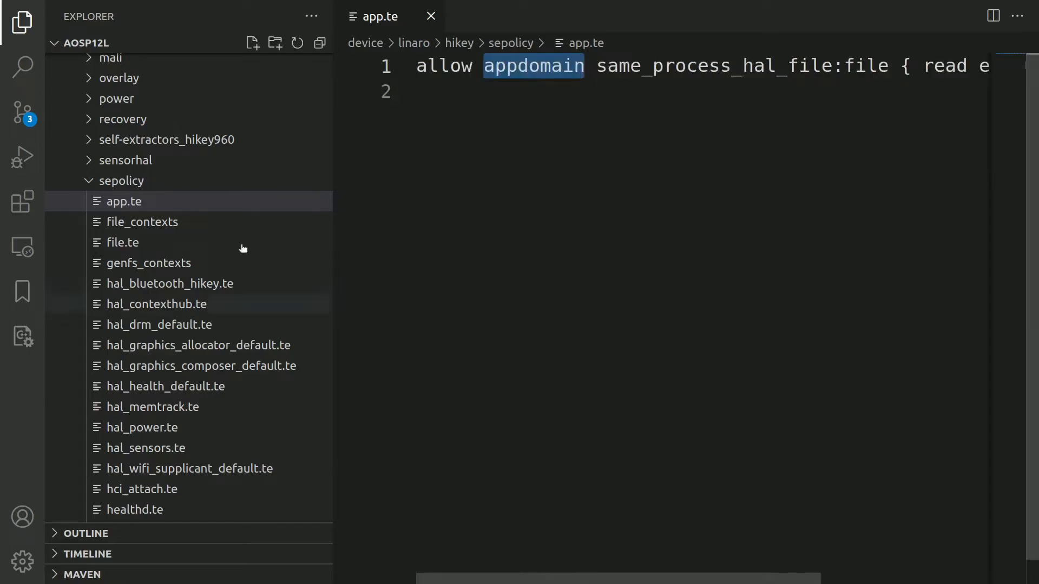
mouse_move(127, 250)
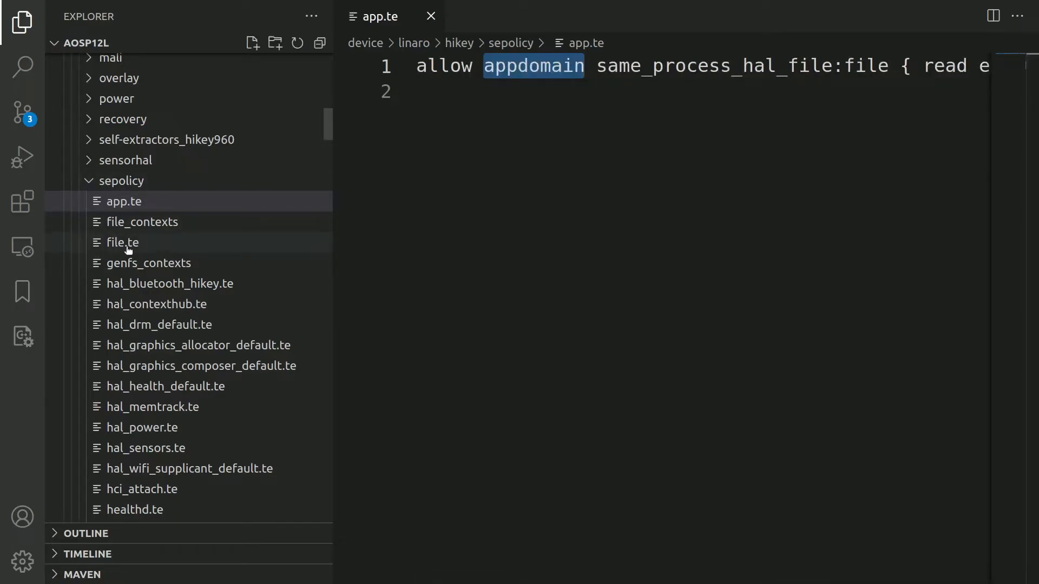
- Open file.te and hal_contexthub.te from the sepolicy folder, selecting all of hal_contexthub.te
click(123, 243)
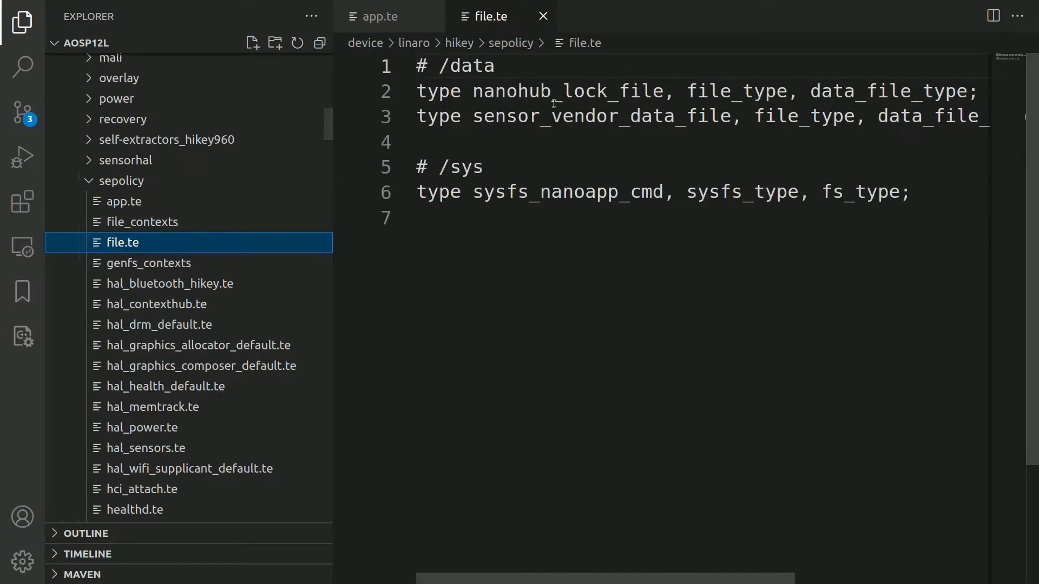
mouse_move(517, 149)
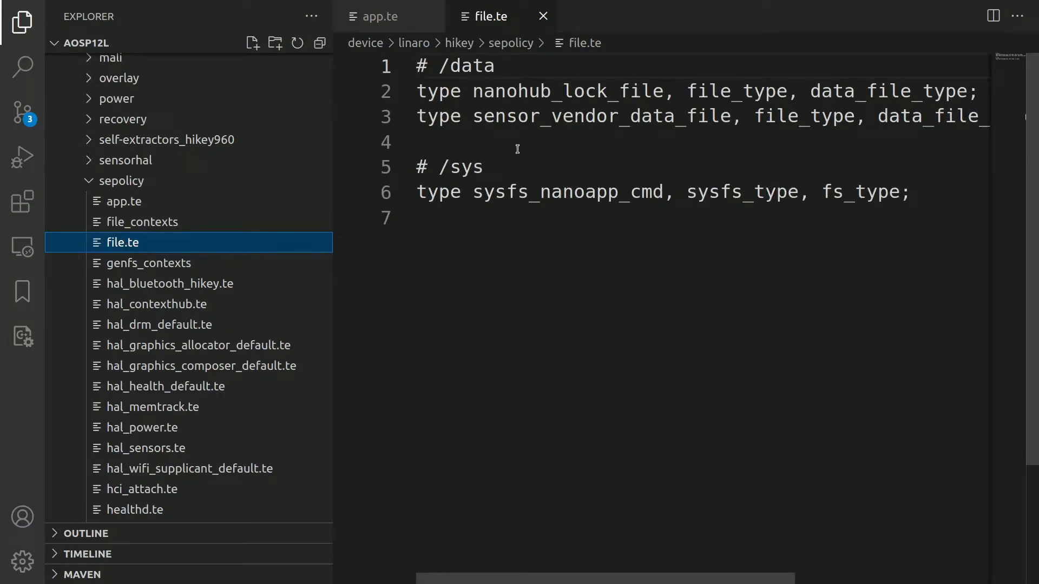
click(157, 304)
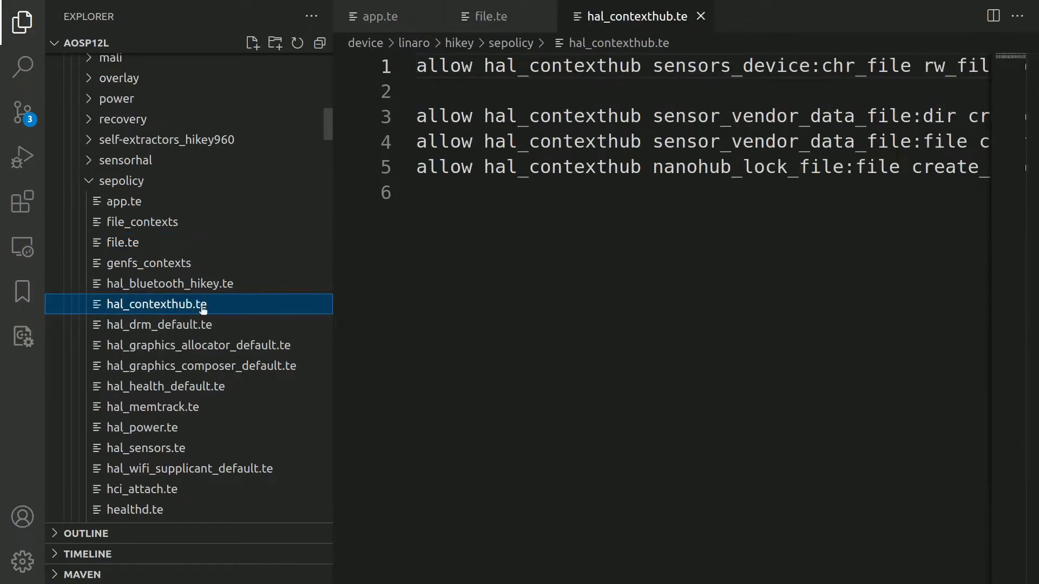
key(ctrl+a)
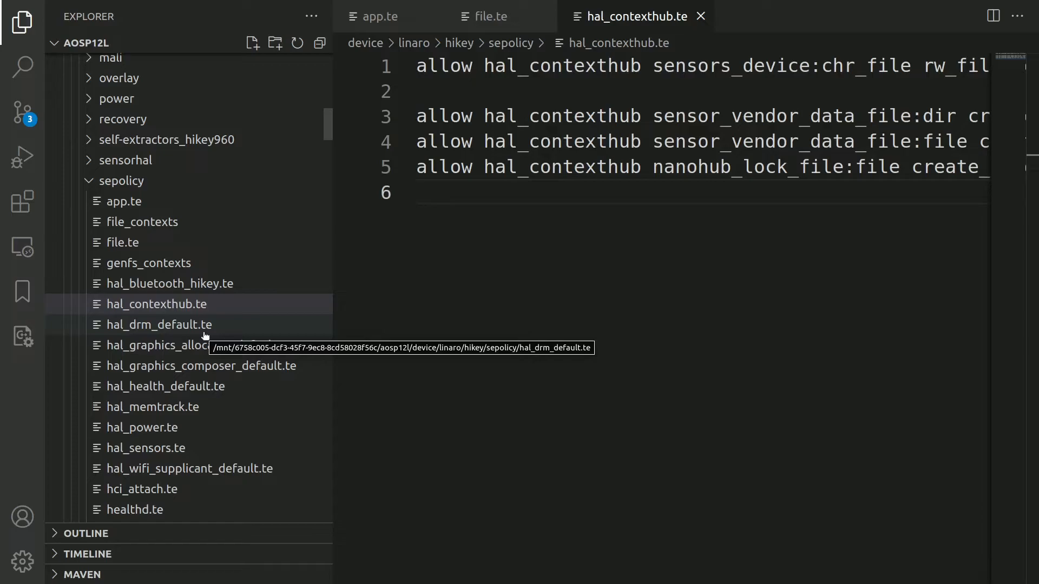
mouse_move(146, 263)
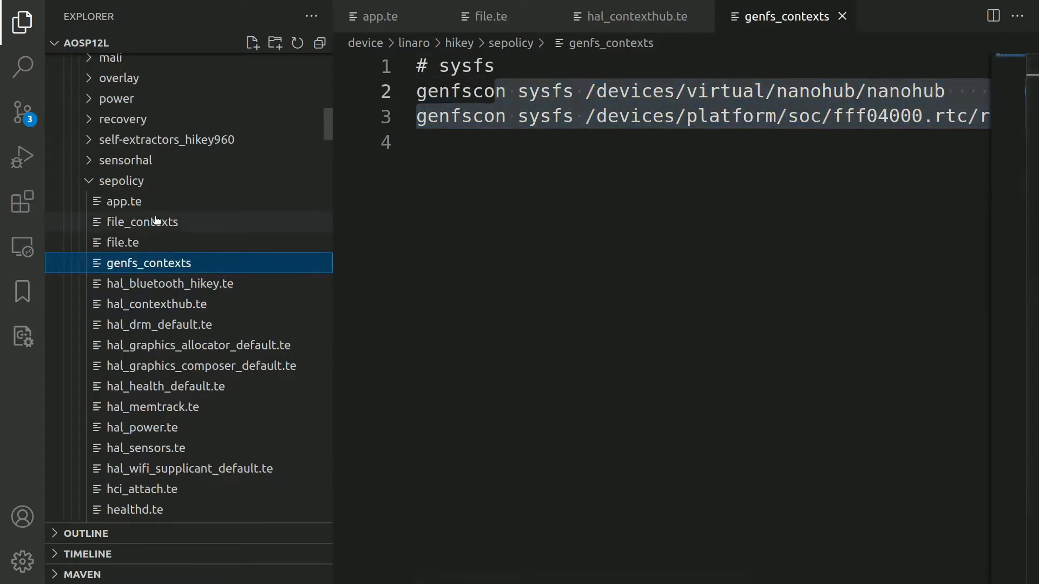
- Open file_contexts, scroll through its device node labels, and switch back to app.te
click(143, 222)
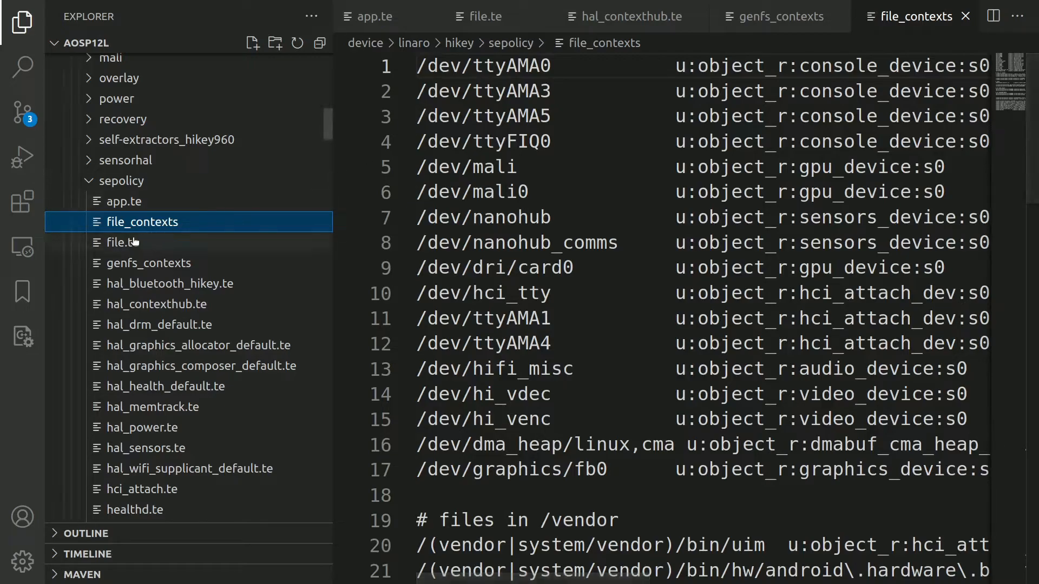
mouse_move(139, 222)
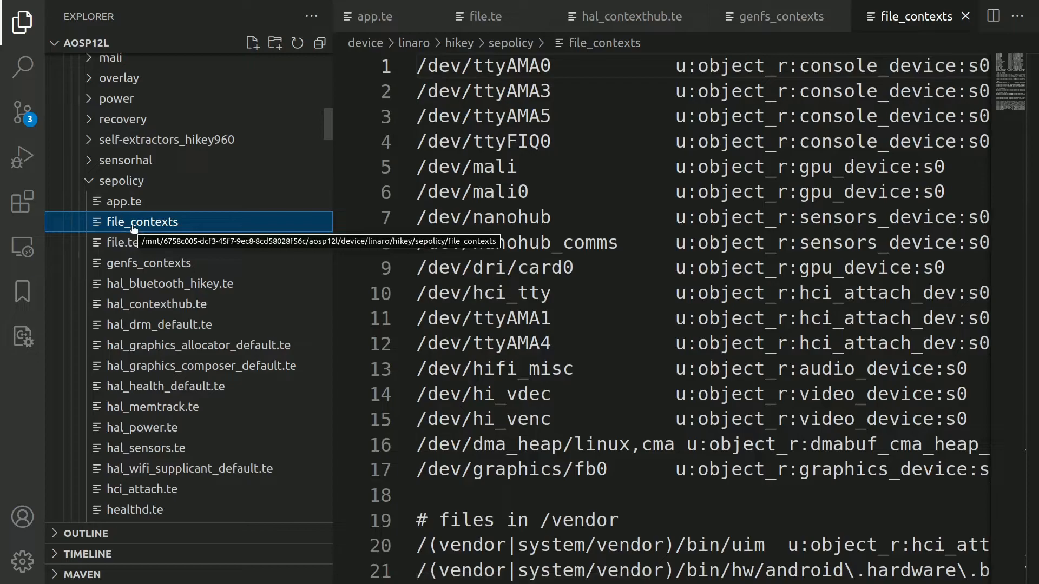
mouse_move(171, 271)
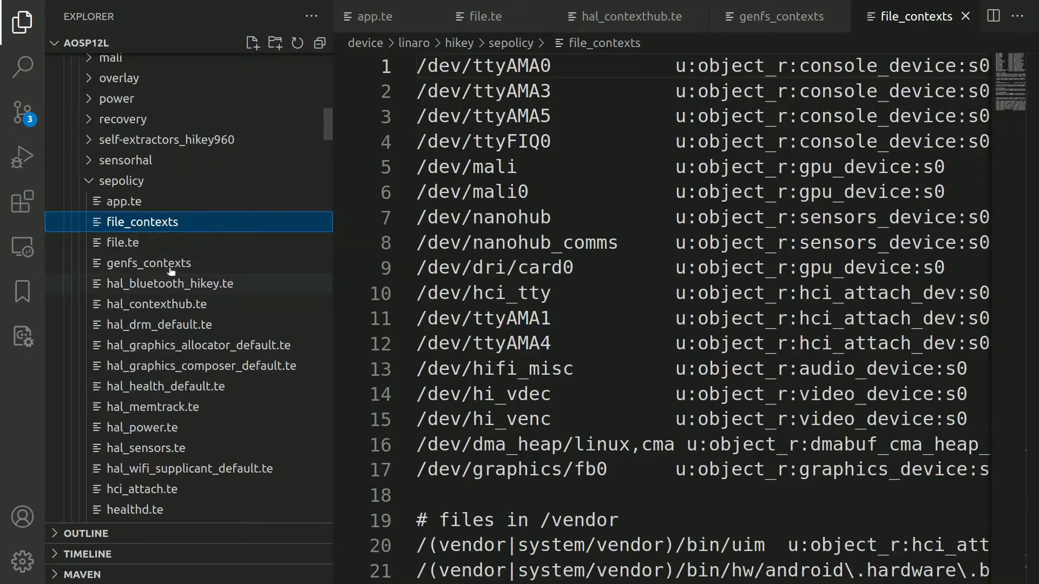
scroll(down, 3)
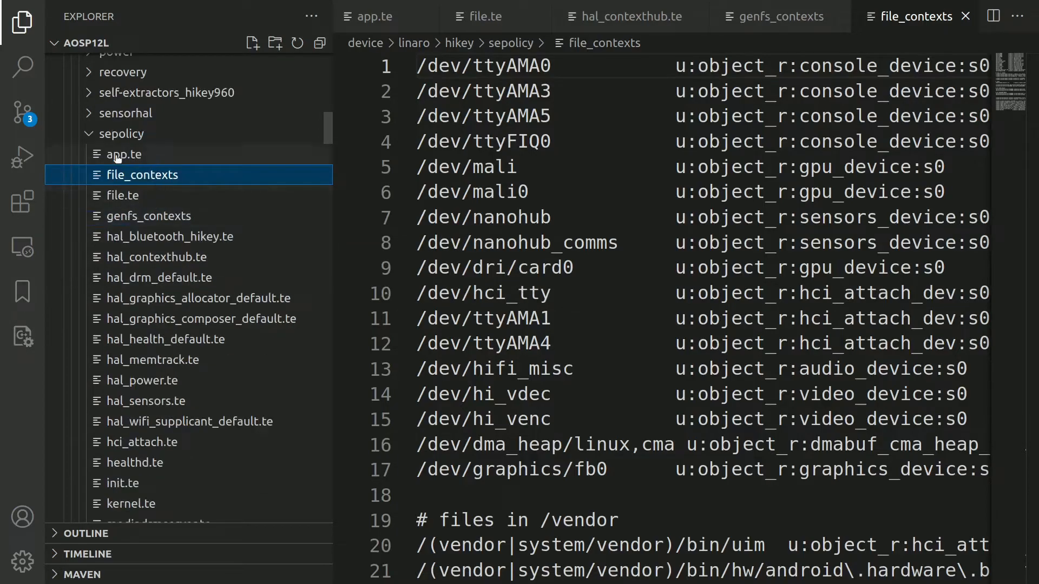
click(124, 153)
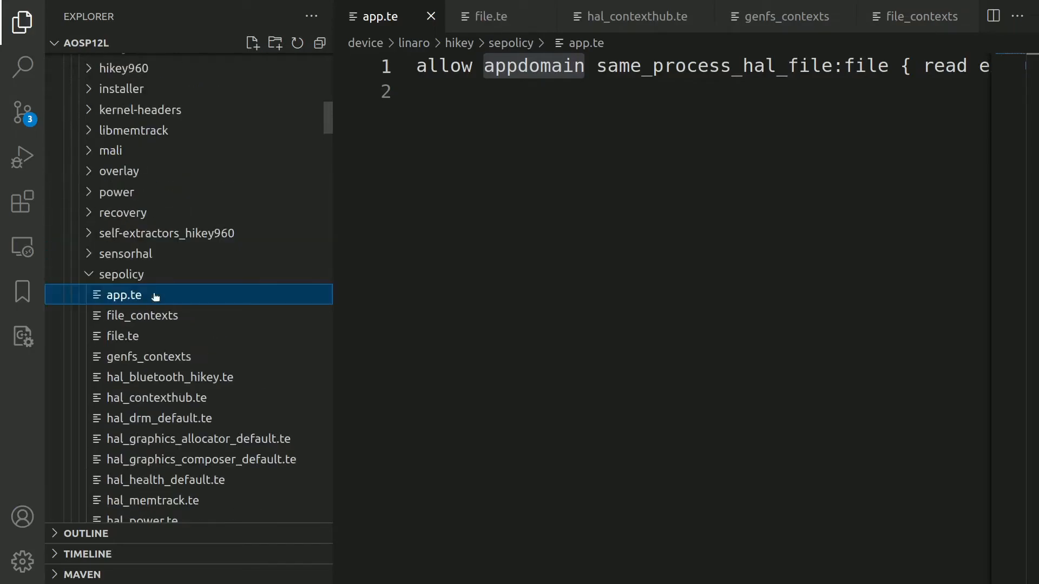
scroll(up, 3)
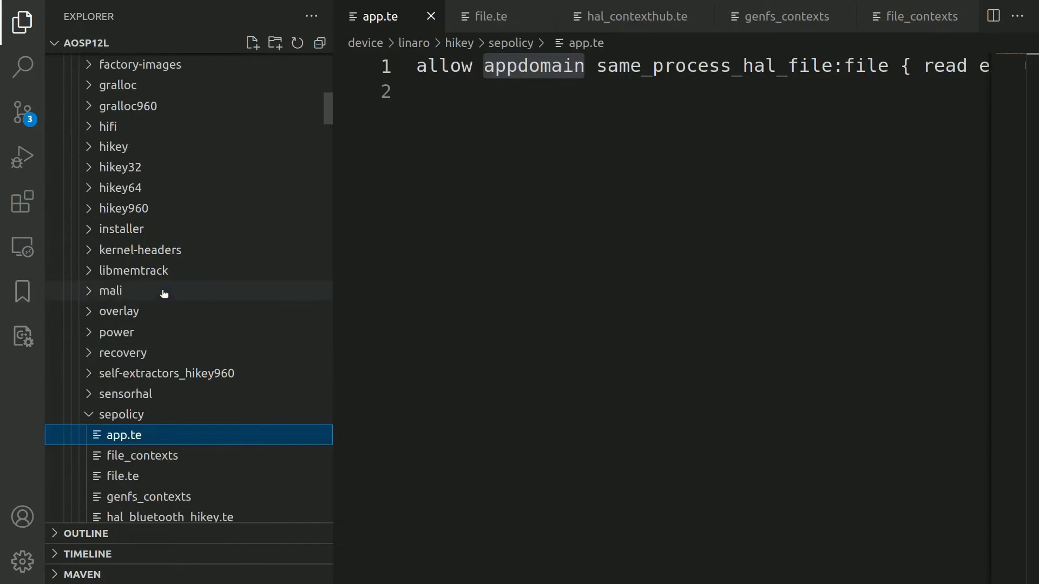
mouse_move(163, 291)
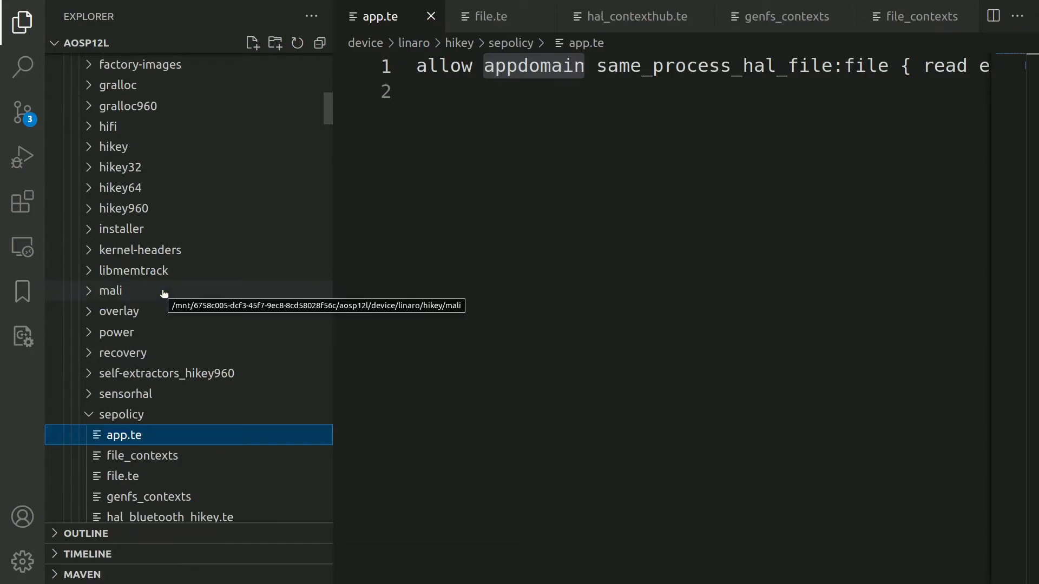
scroll(up, 3)
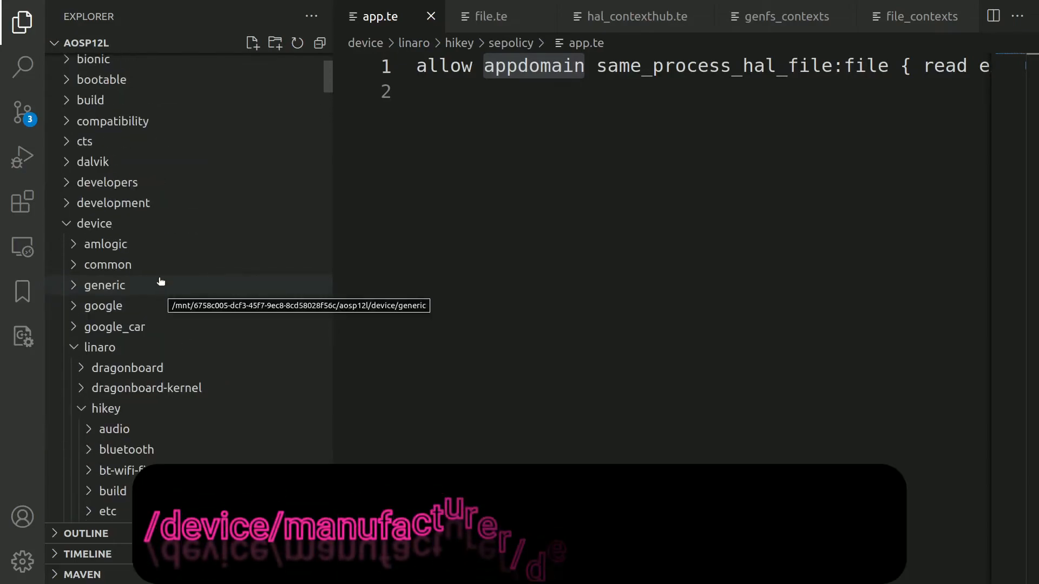
click(99, 346)
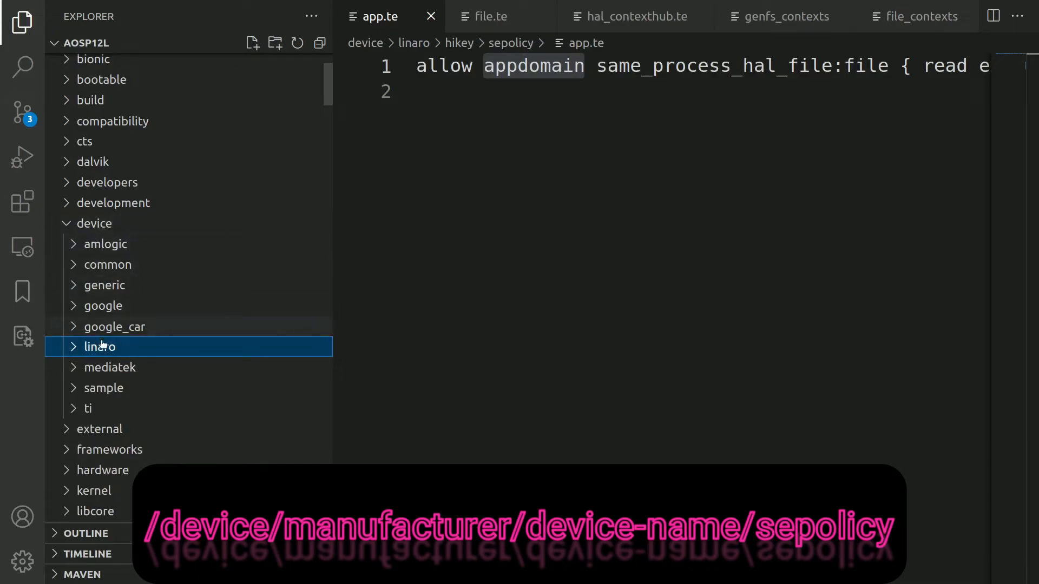
mouse_move(104, 244)
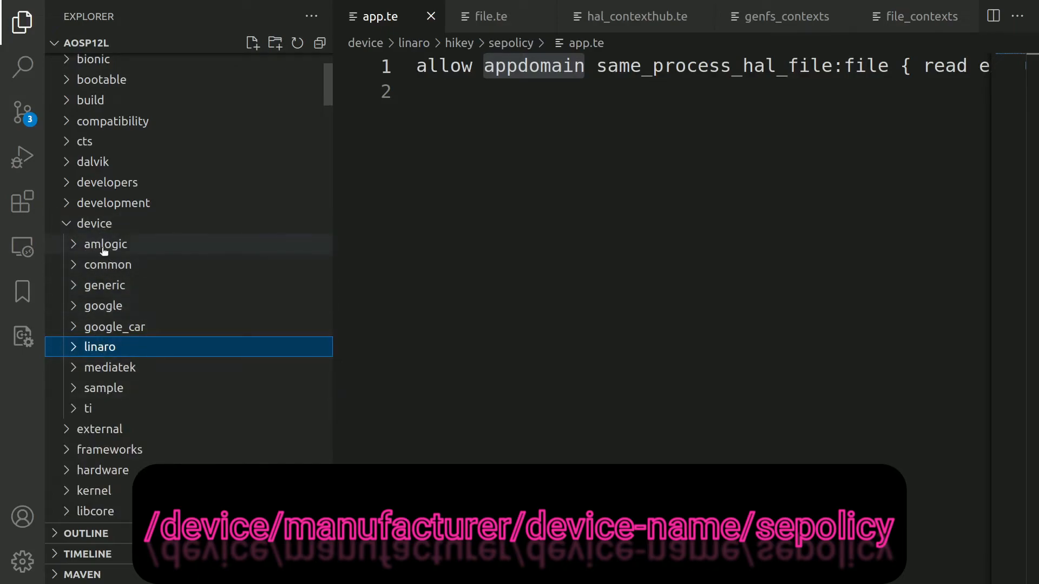
mouse_move(126, 353)
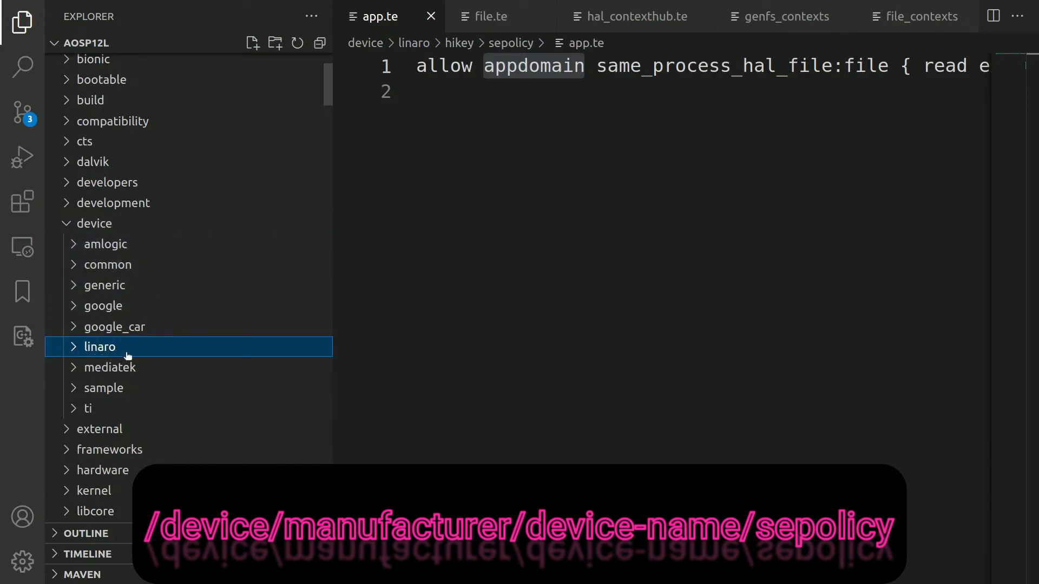
mouse_move(88, 408)
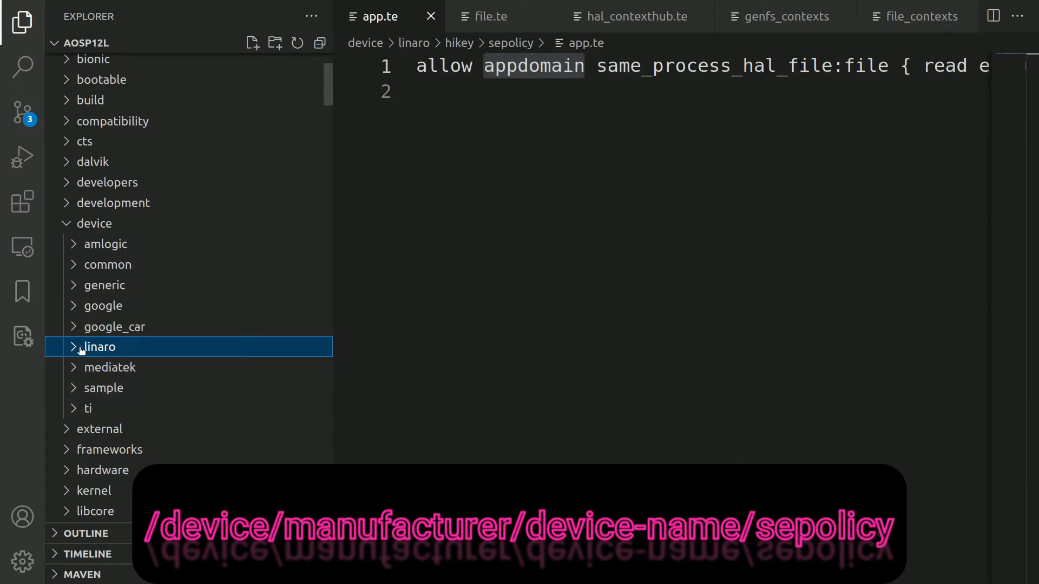
click(98, 346)
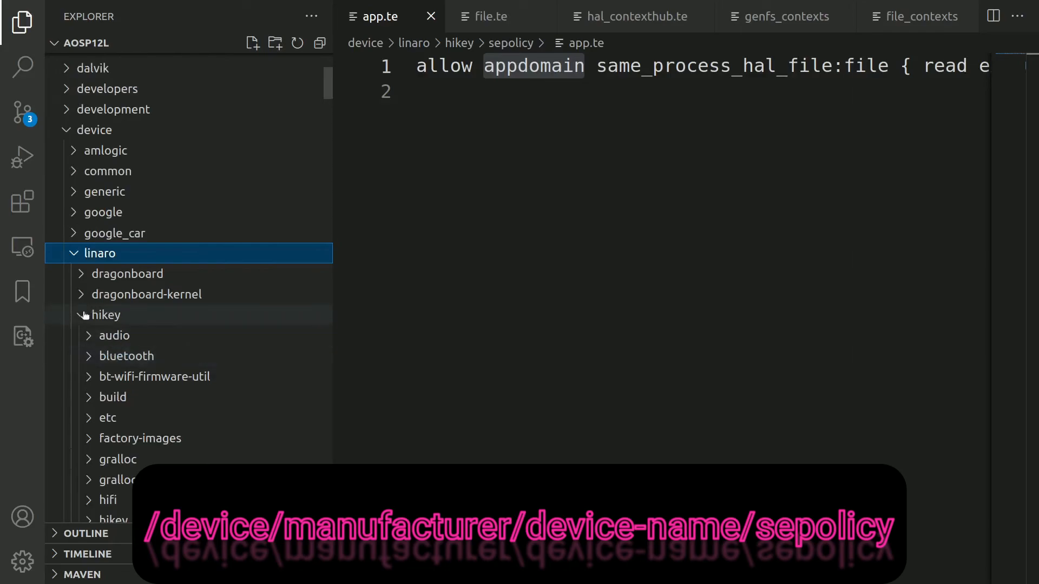
click(106, 315)
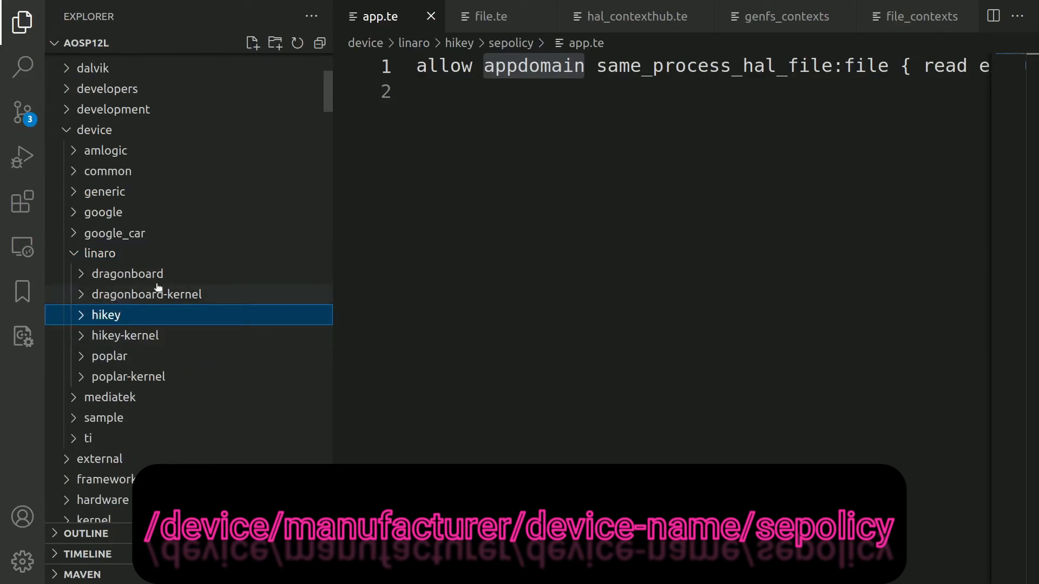
mouse_move(101, 321)
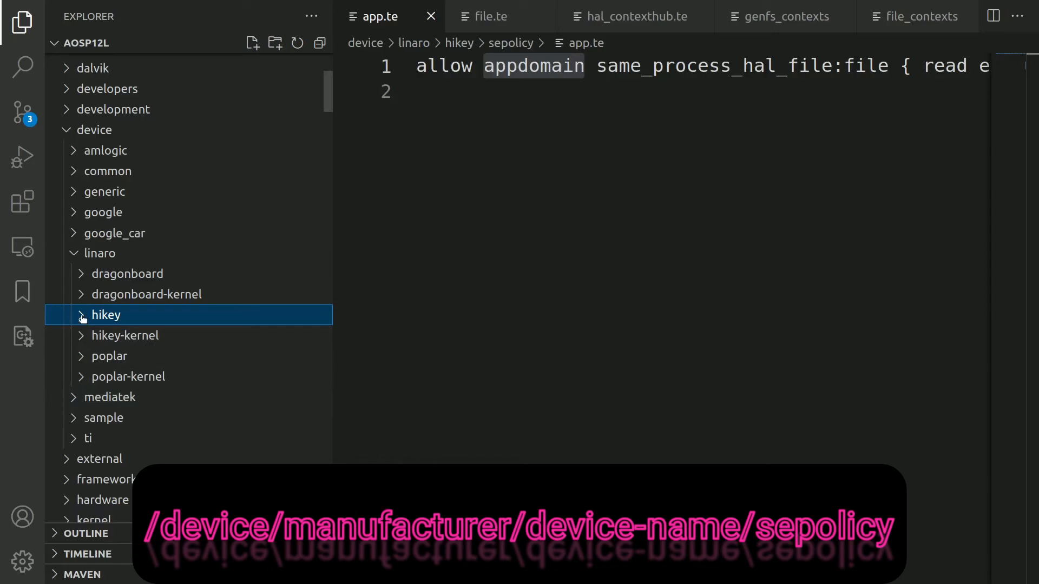
click(105, 315)
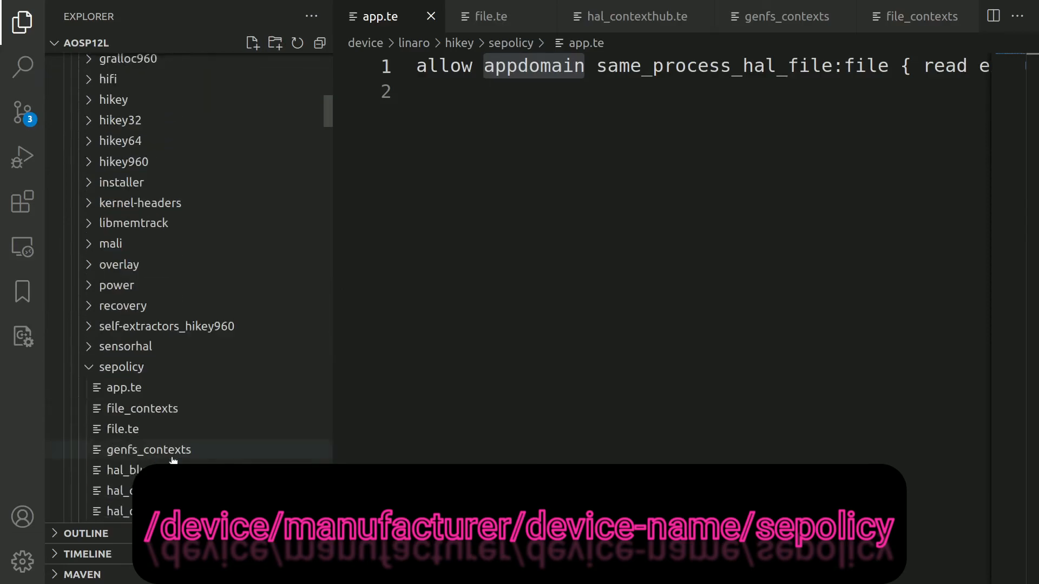
scroll(down, 3)
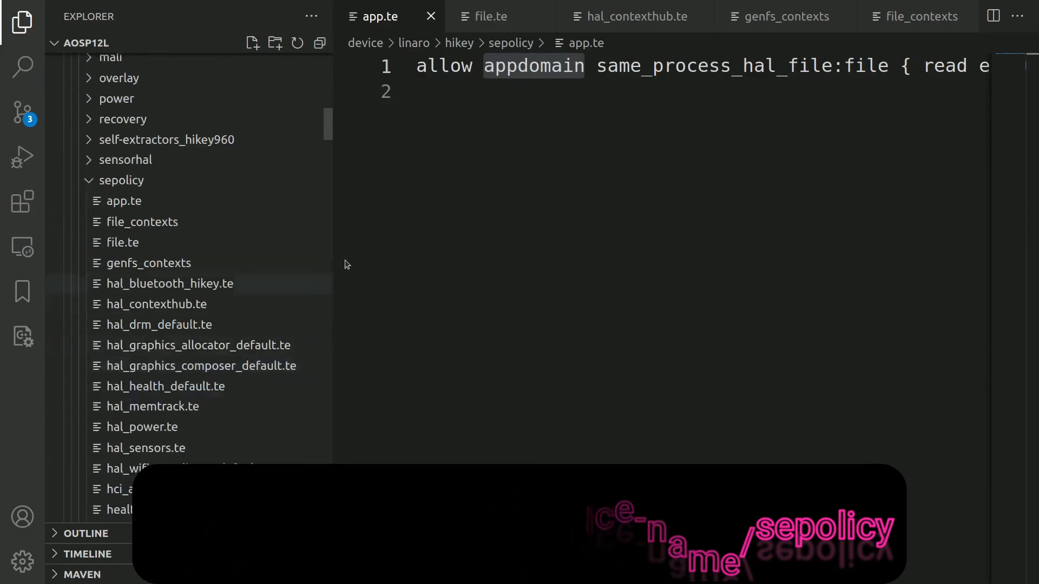
scroll(down, 3)
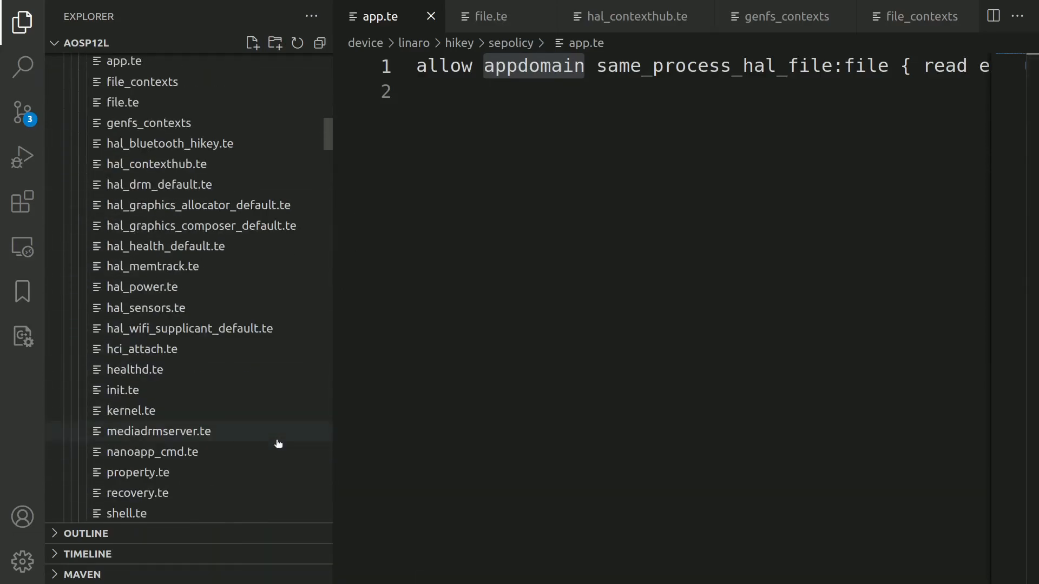
mouse_move(278, 444)
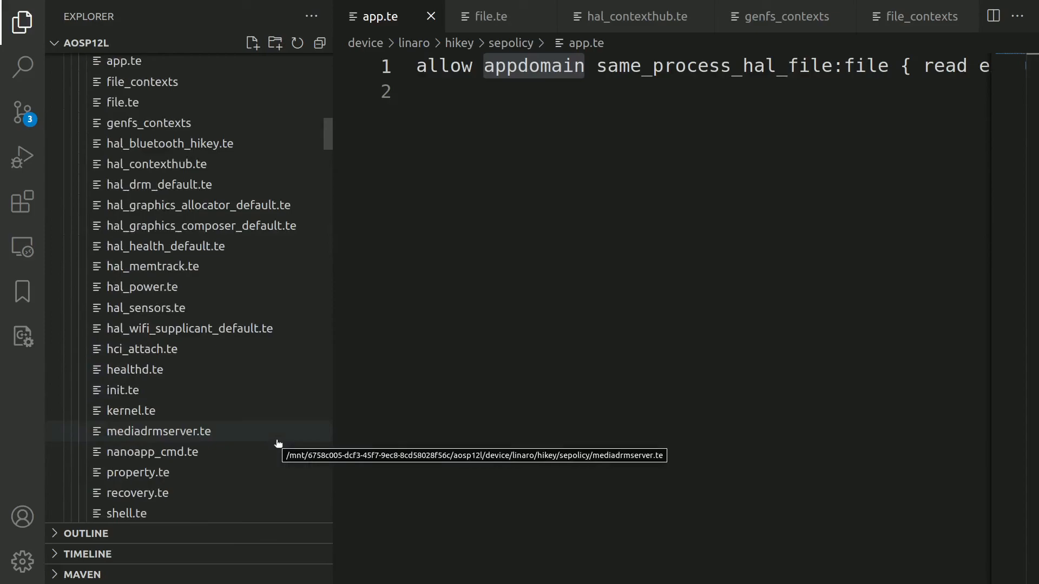